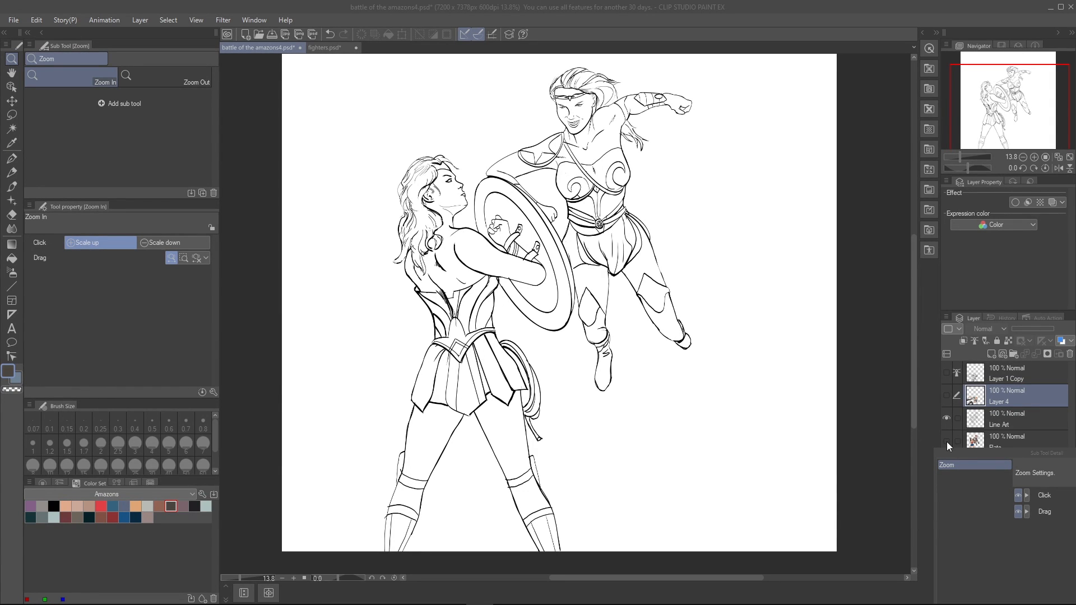
Step: Fill the shield with dark grey using the Fill tool referring to other layers
left_click(946, 445)
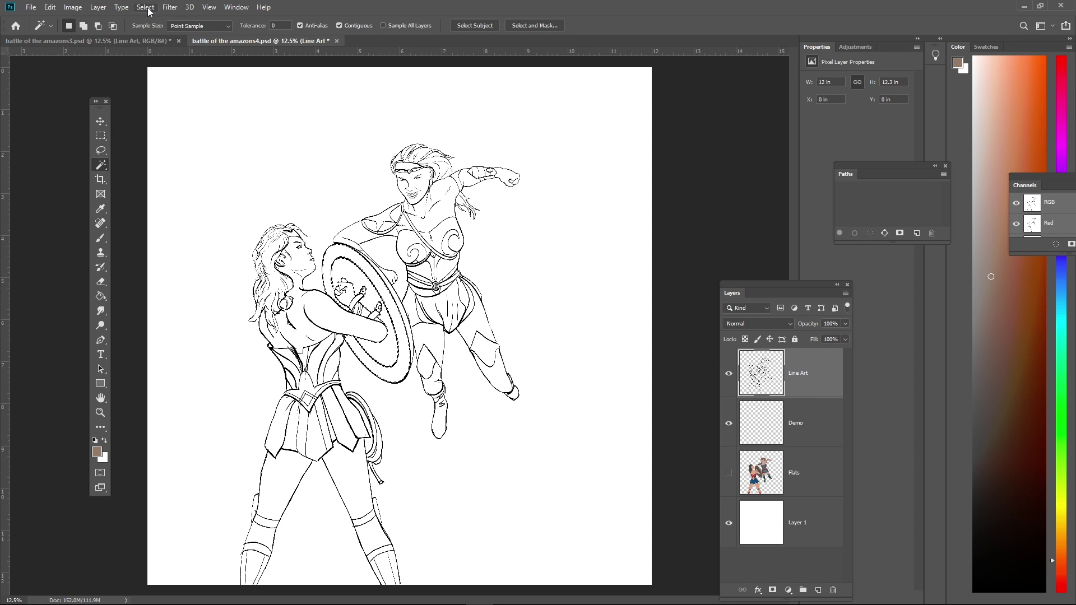
left_click(789, 422)
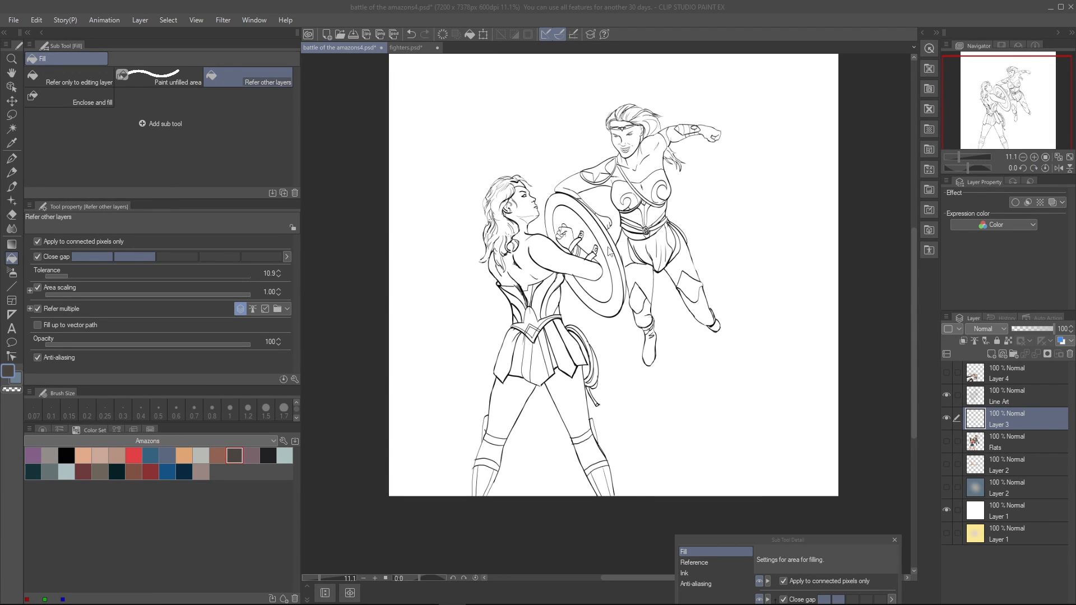
left_click(606, 247)
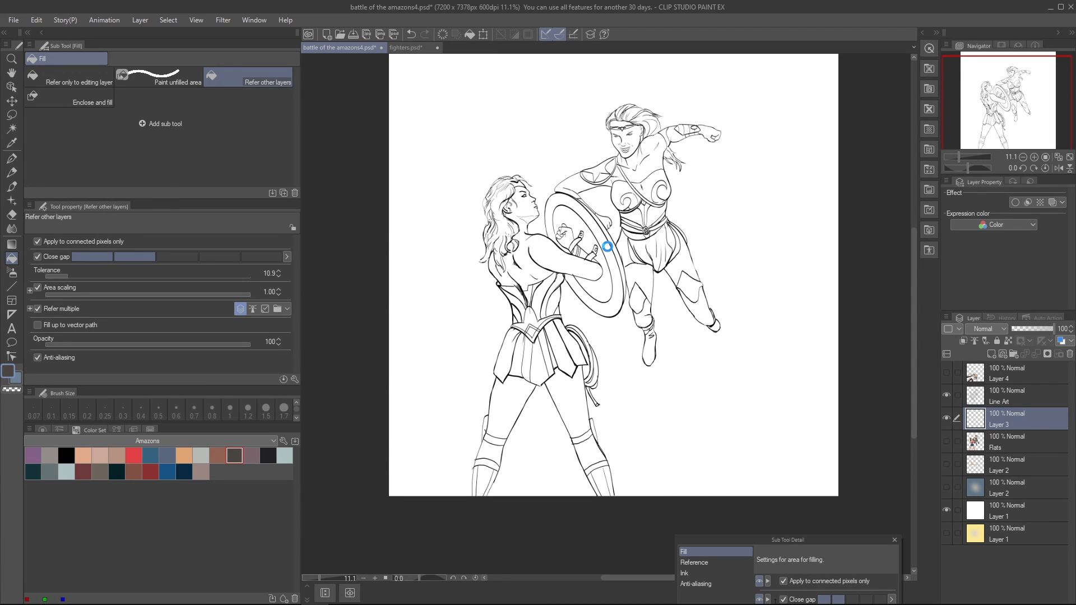
left_click(586, 252)
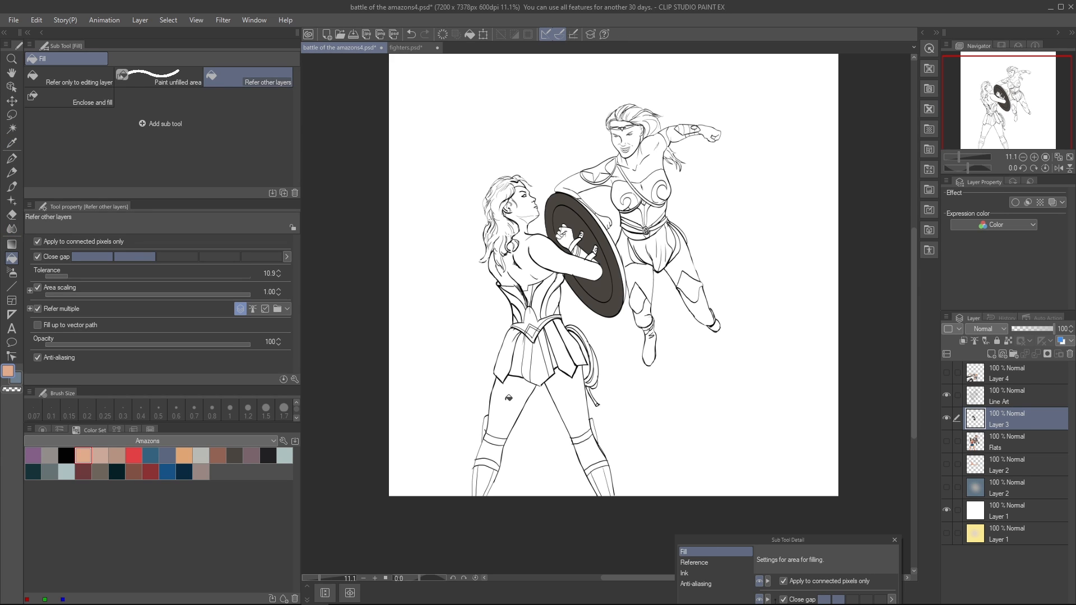
Step: Fill both women's skin areas with flat peach
left_click(511, 246)
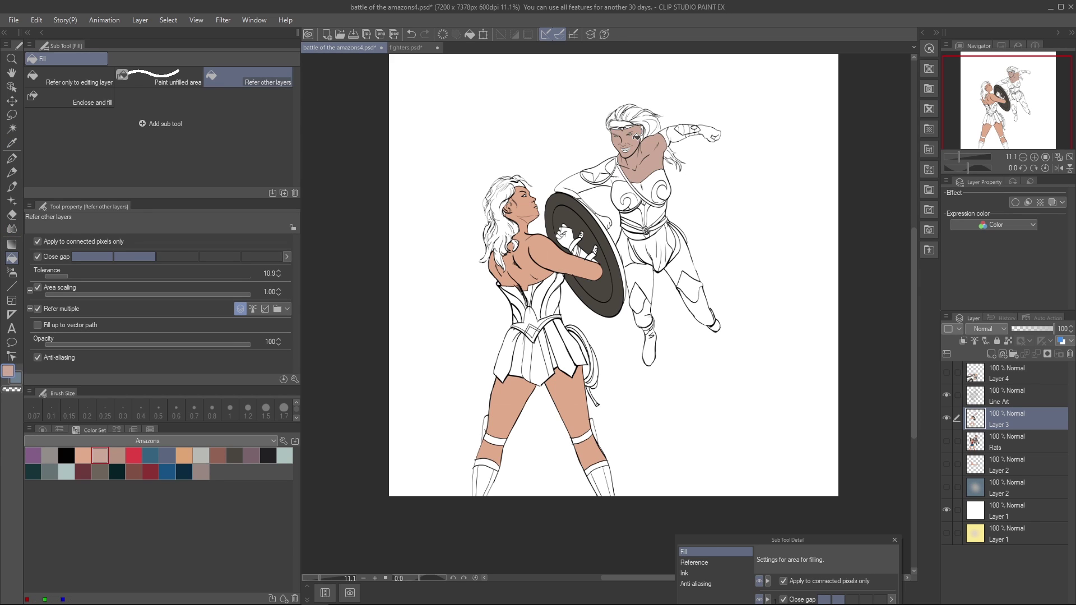
left_click(597, 182)
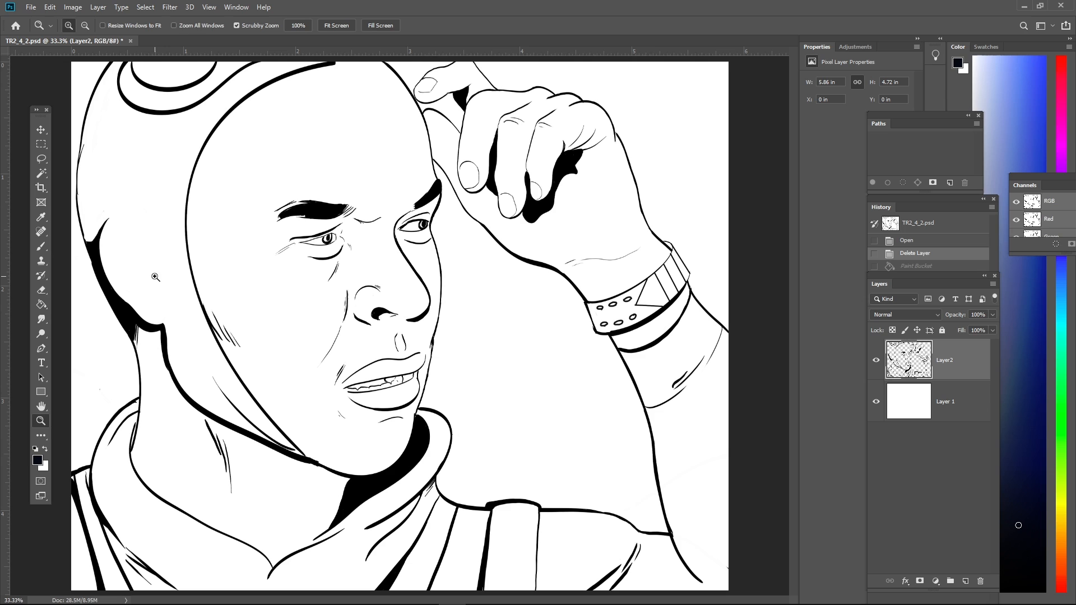
Step: Fill the face drawing's hood solid dark in Photoshop, then show the amazons tab with orange circle and brown shield
left_click(40, 304)
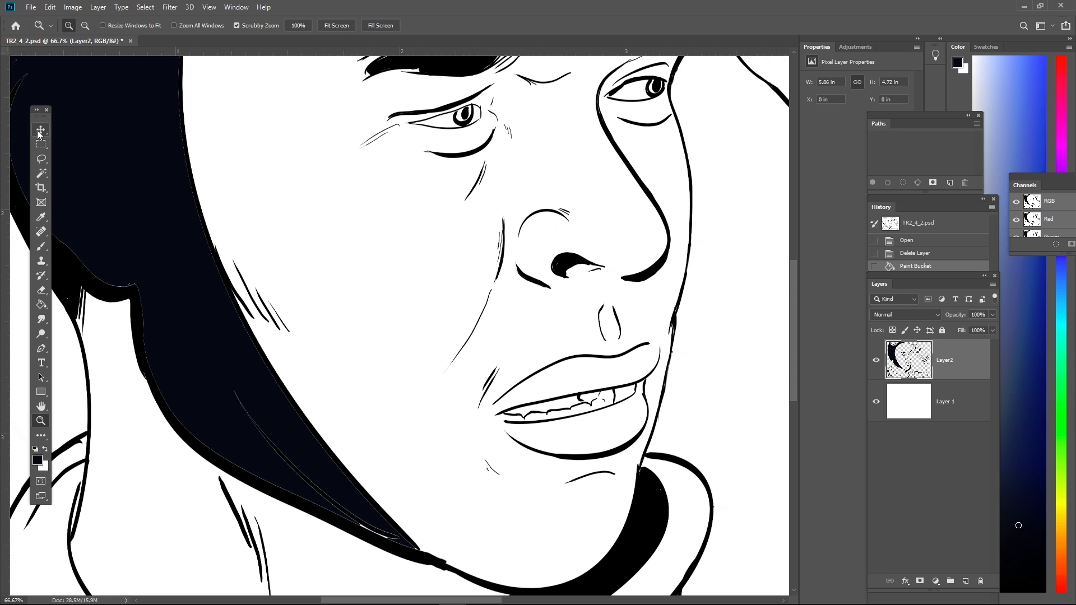
left_click(40, 130)
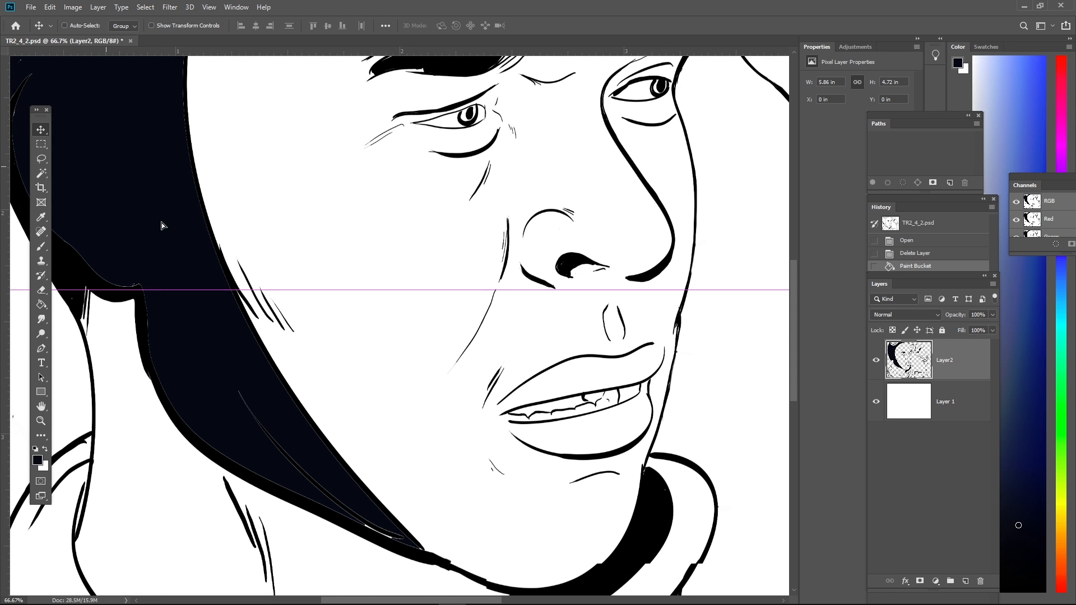
left_click(261, 41)
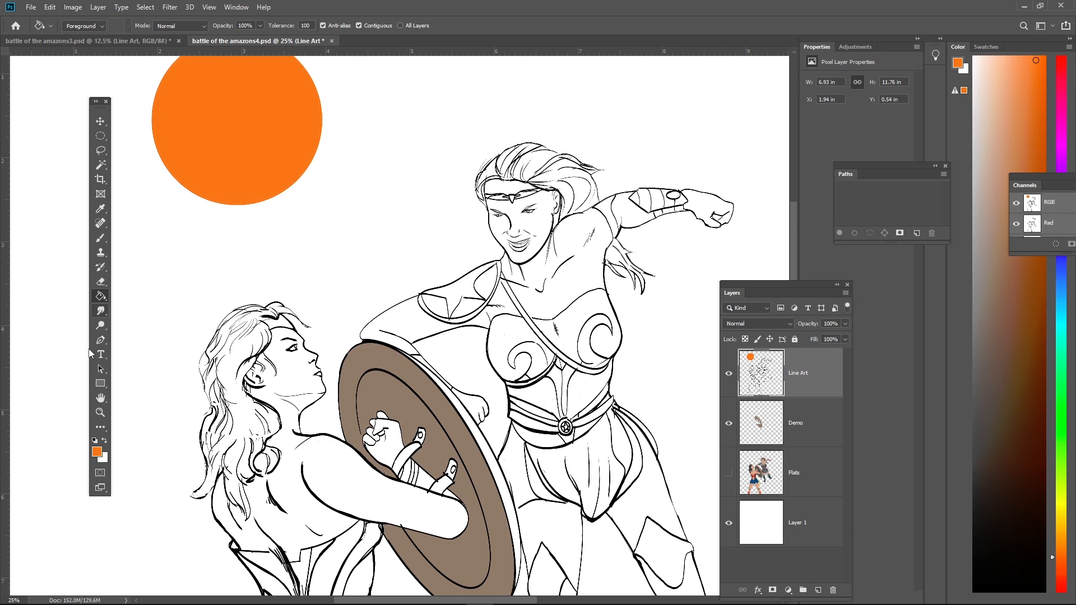
left_click(100, 412)
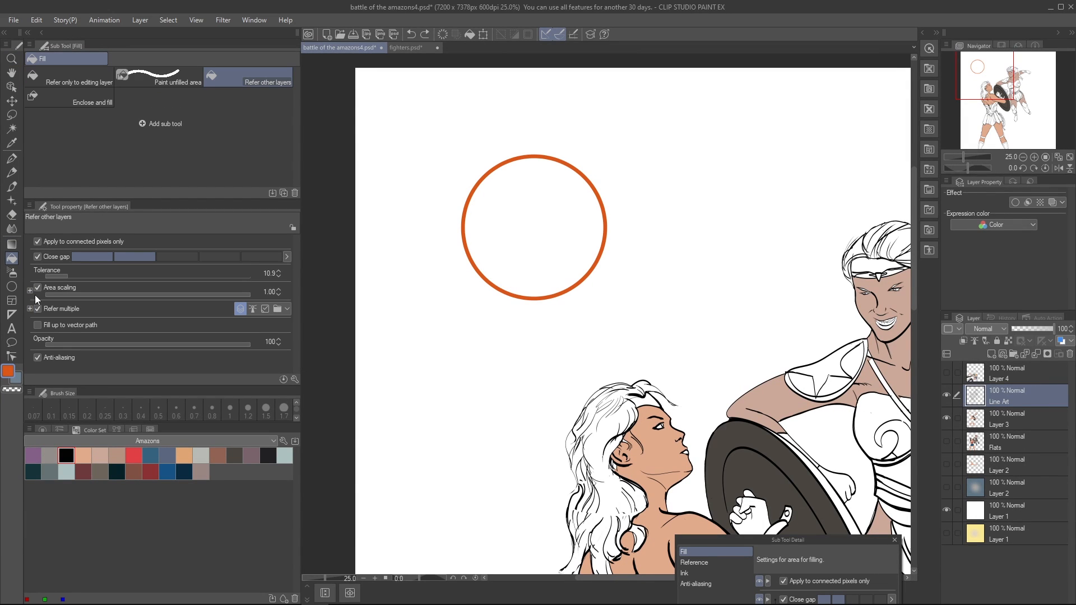
Step: Compare fills with Area scaling off, then fill the orange ring solid with Area scaling on
left_click(38, 288)
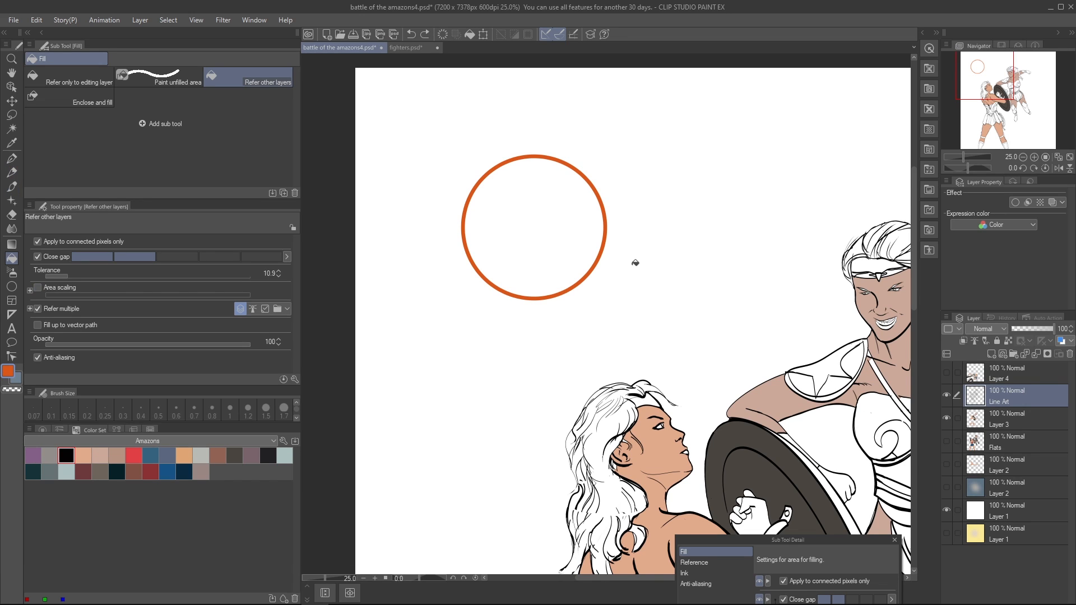
left_click(532, 226)
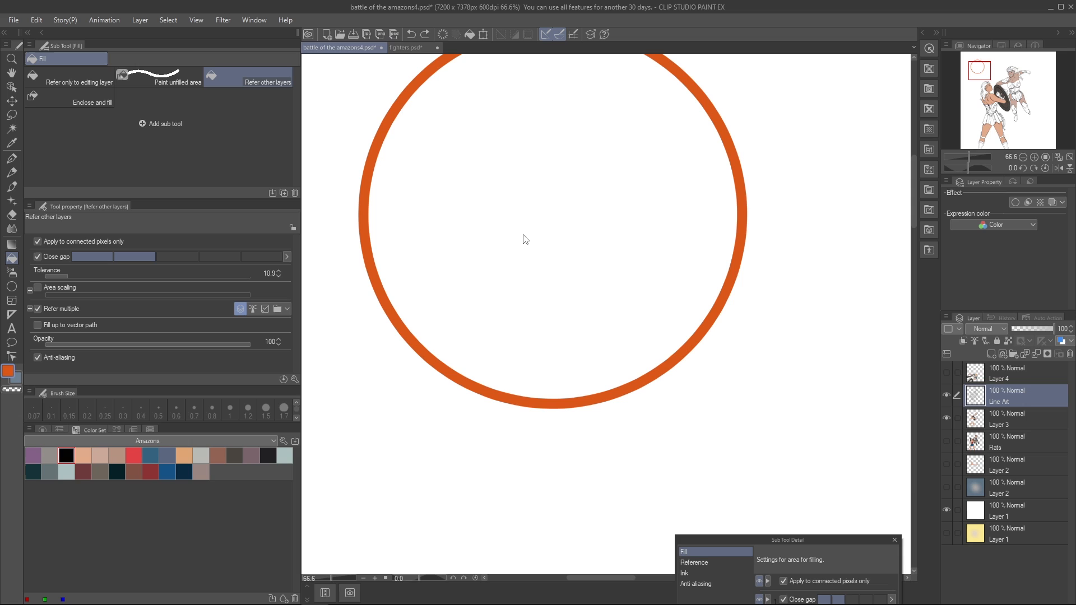
left_click(38, 288)
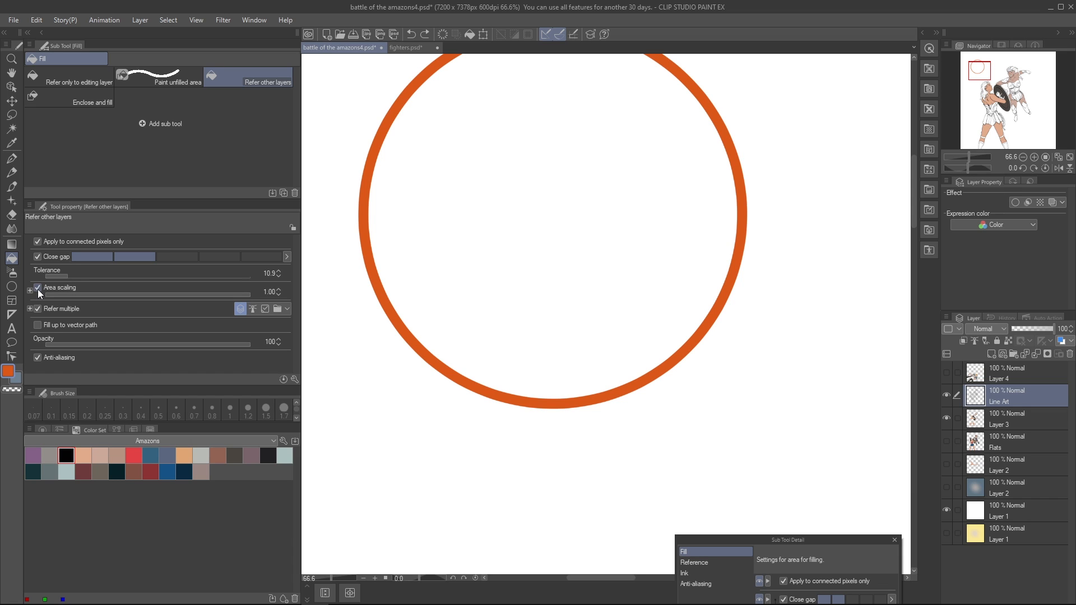
left_click(426, 230)
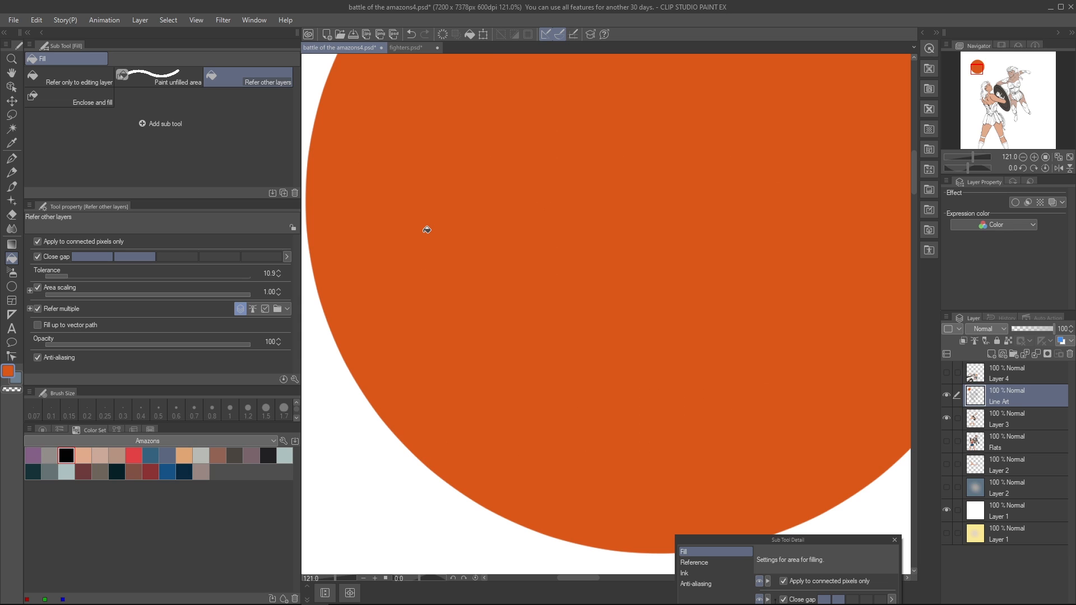
mouse_move(15, 7)
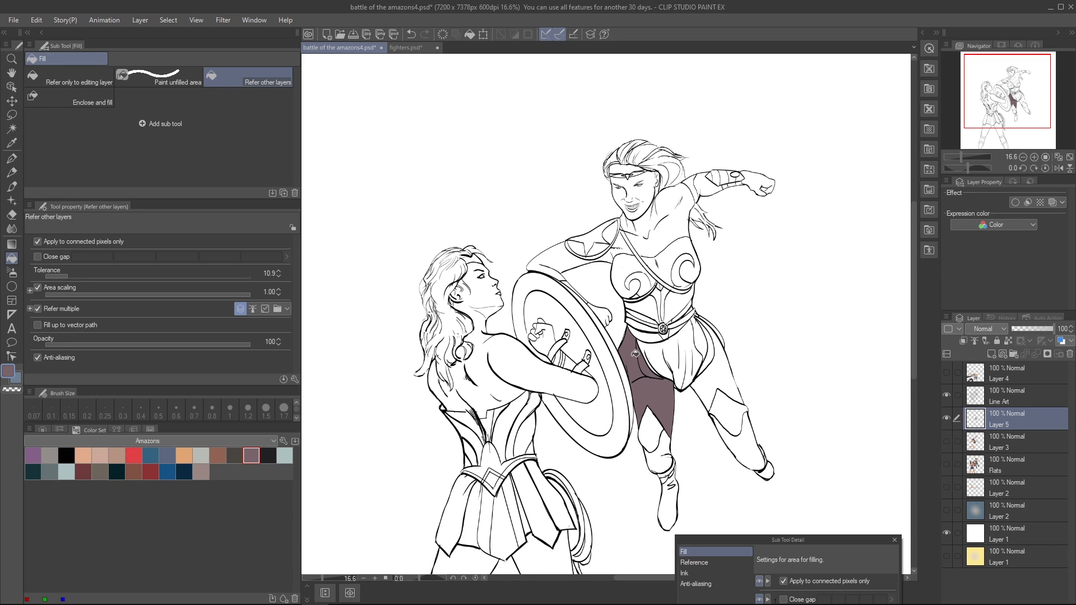
Step: Fill the flying woman's skirt dark mauve on Layer 5 with Close gap enabled
left_click(38, 256)
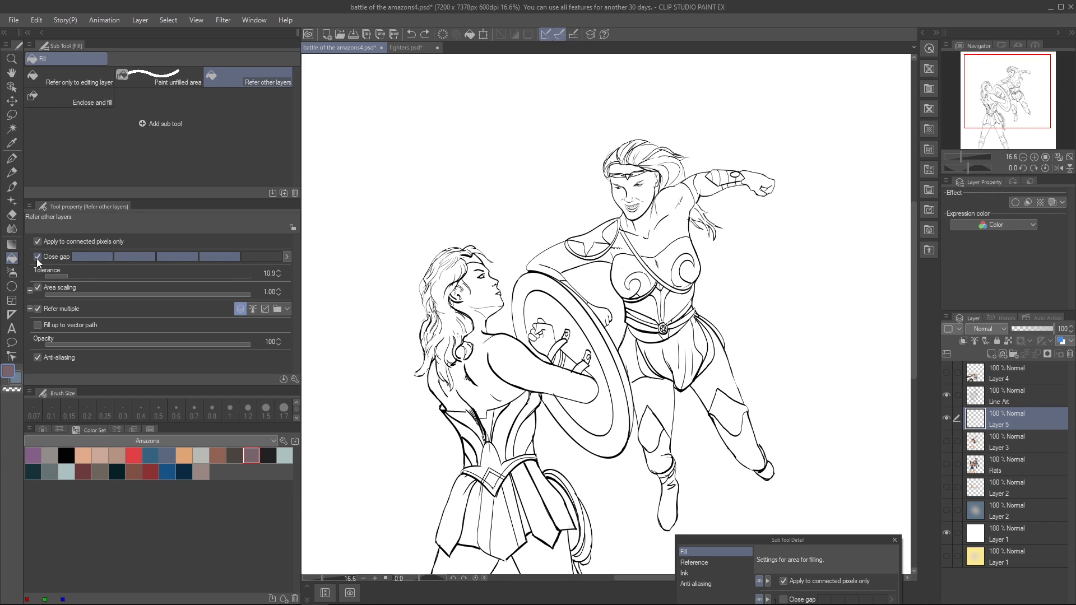
left_click(650, 353)
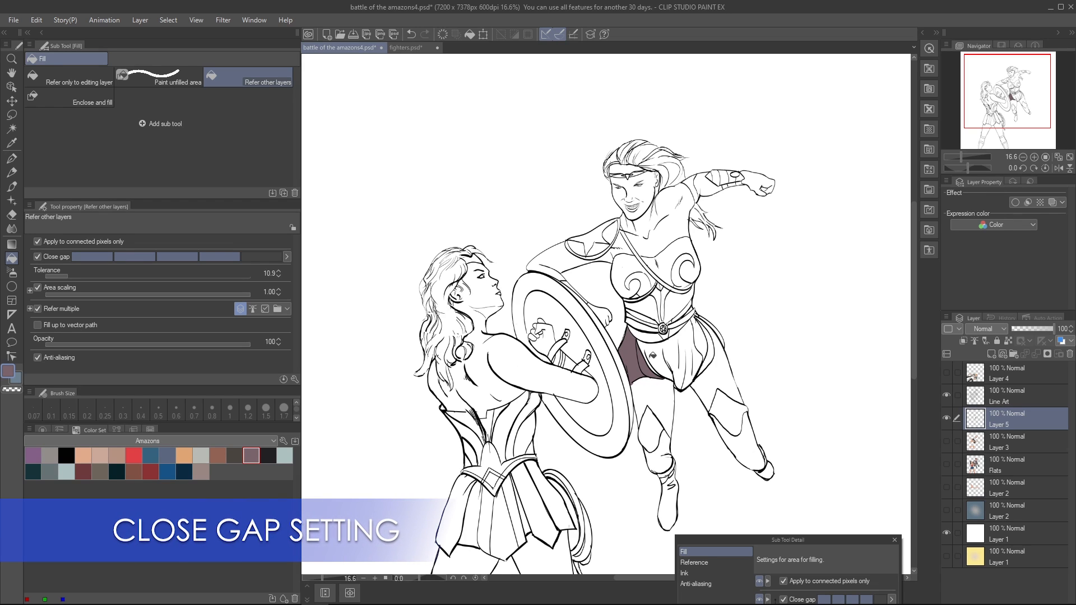
left_click(669, 347)
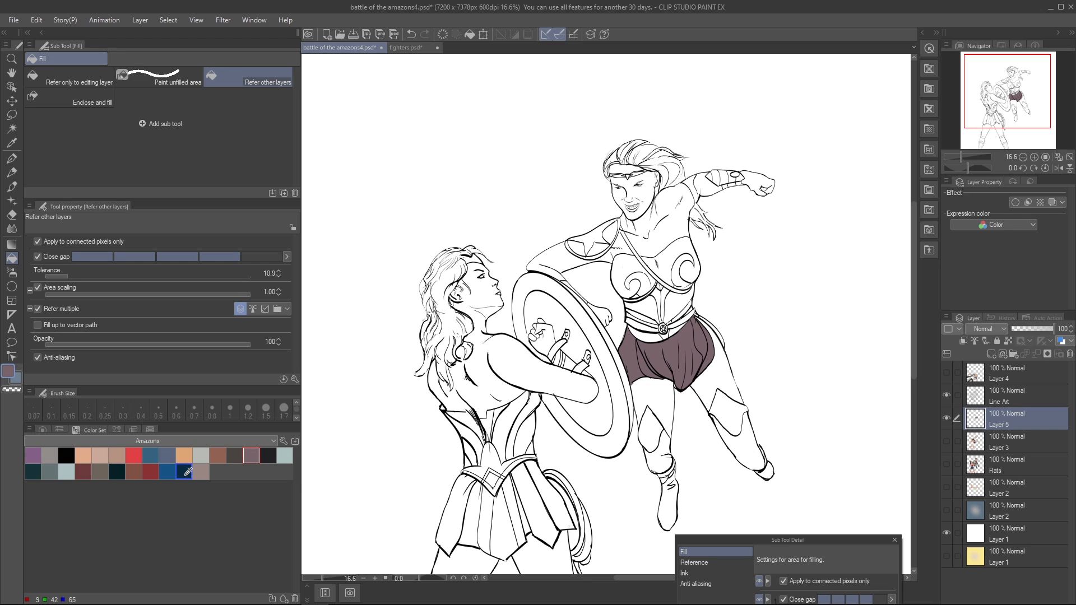
left_click(446, 309)
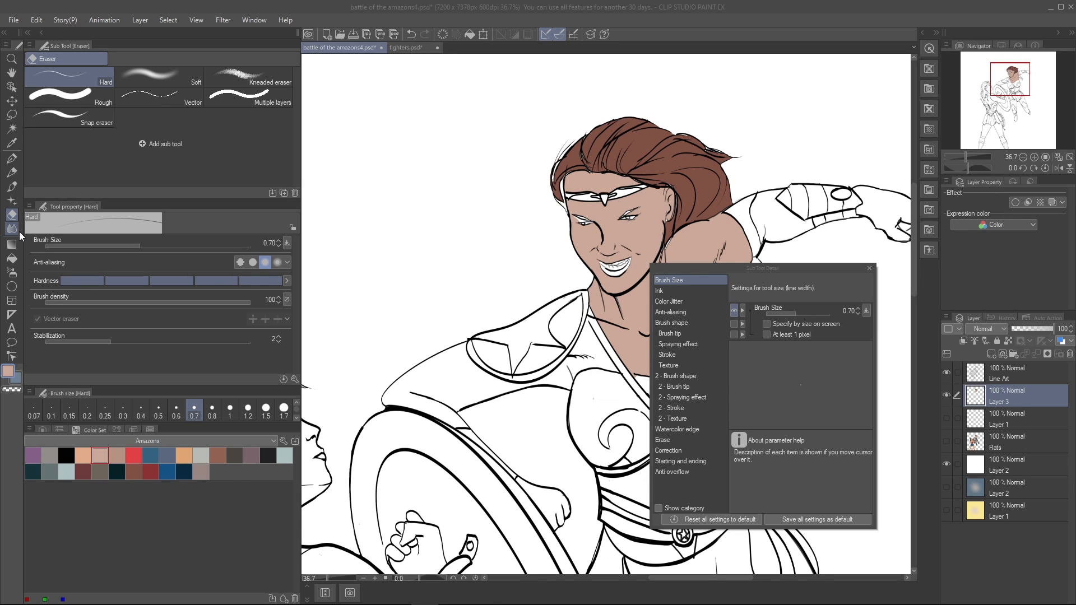
Step: Show the Fill tool's Sub Tool Detail with Fill narrow areas checked under Close gap
left_click(11, 241)
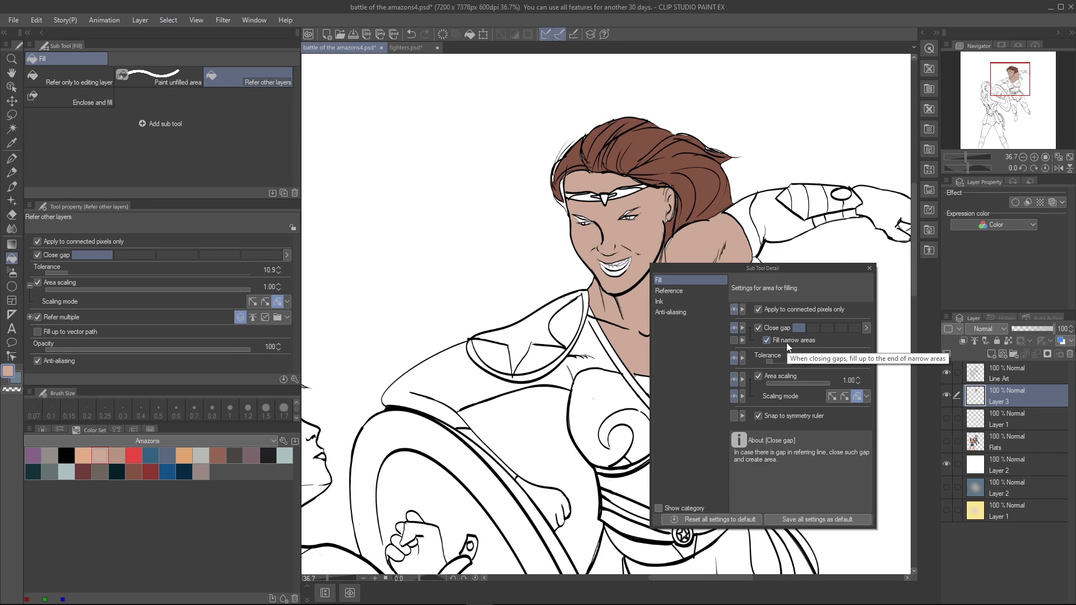
left_click(177, 75)
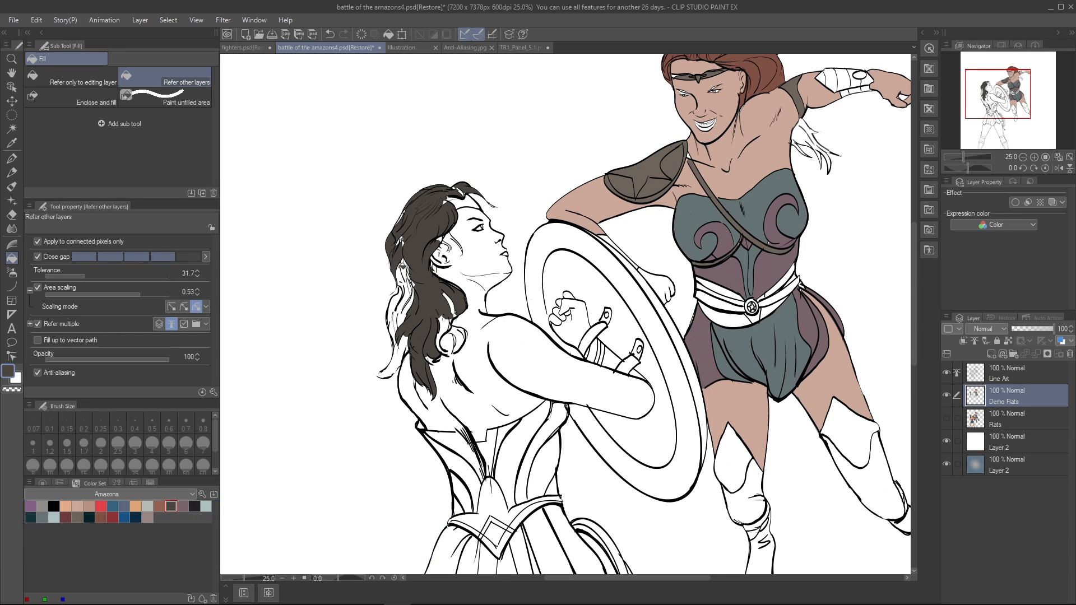
Step: Review the restored demo file's flats and return to the battle of the amazons4.psd tab
left_click(405, 310)
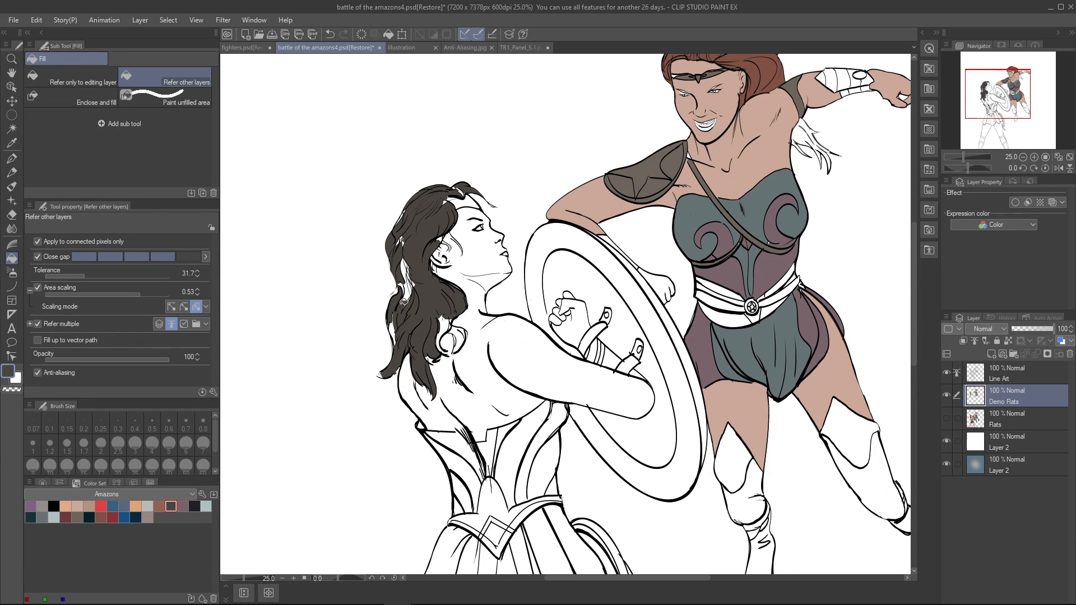
left_click(186, 102)
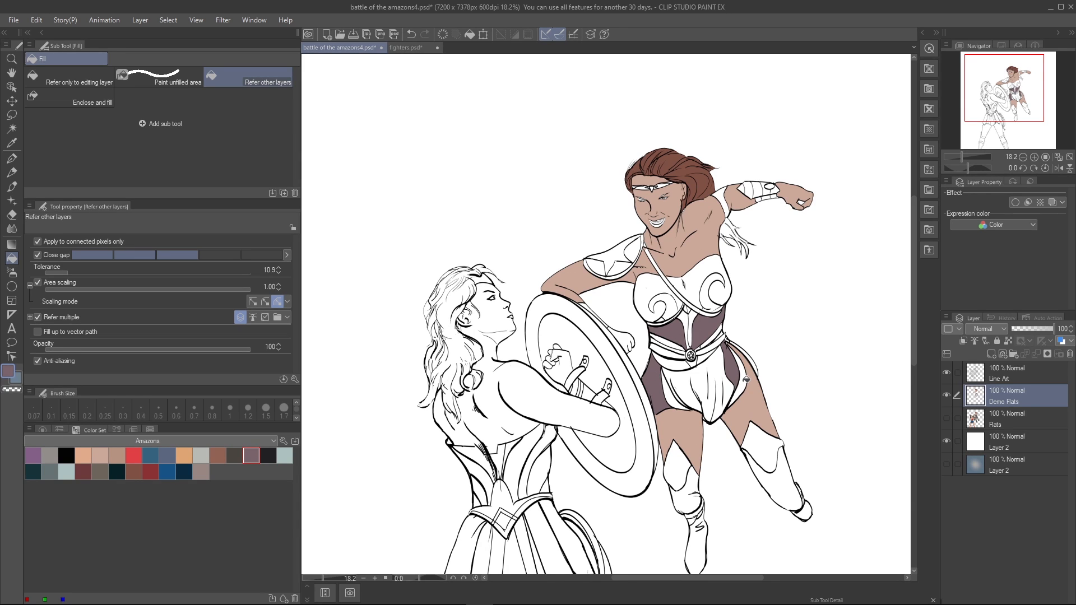
left_click(473, 47)
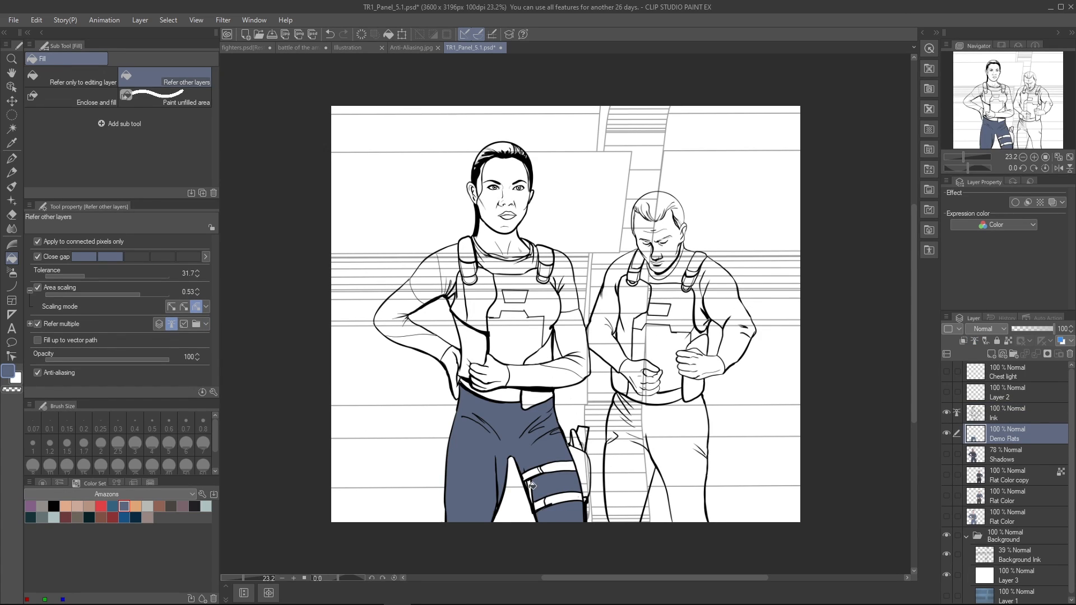
Step: Fill the TR1_Panel_5_1 woman's trousers and long sleeves slate blue
left_click(411, 309)
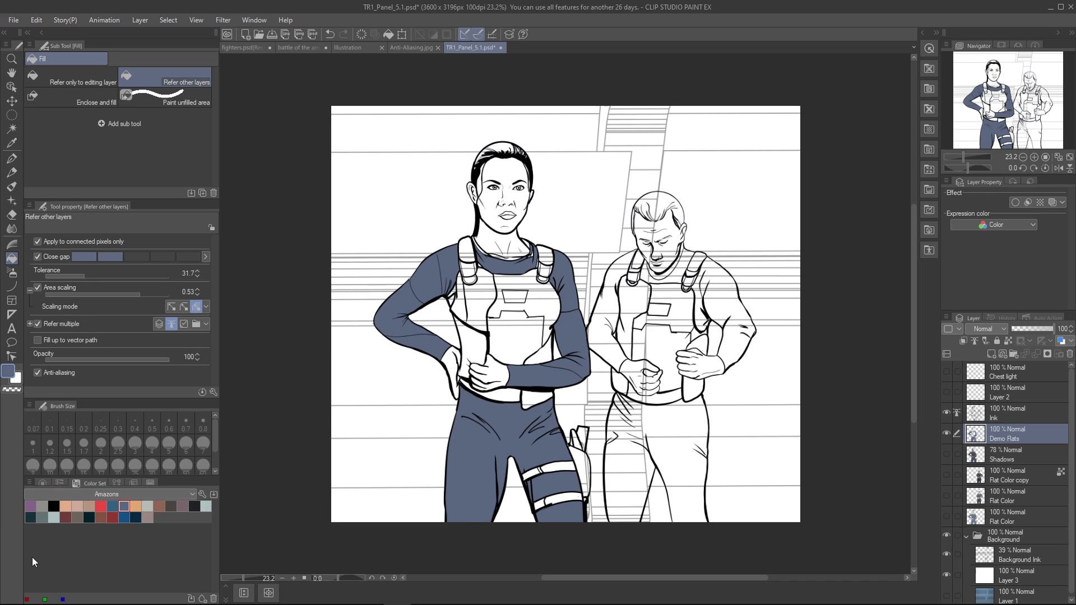
left_click(477, 191)
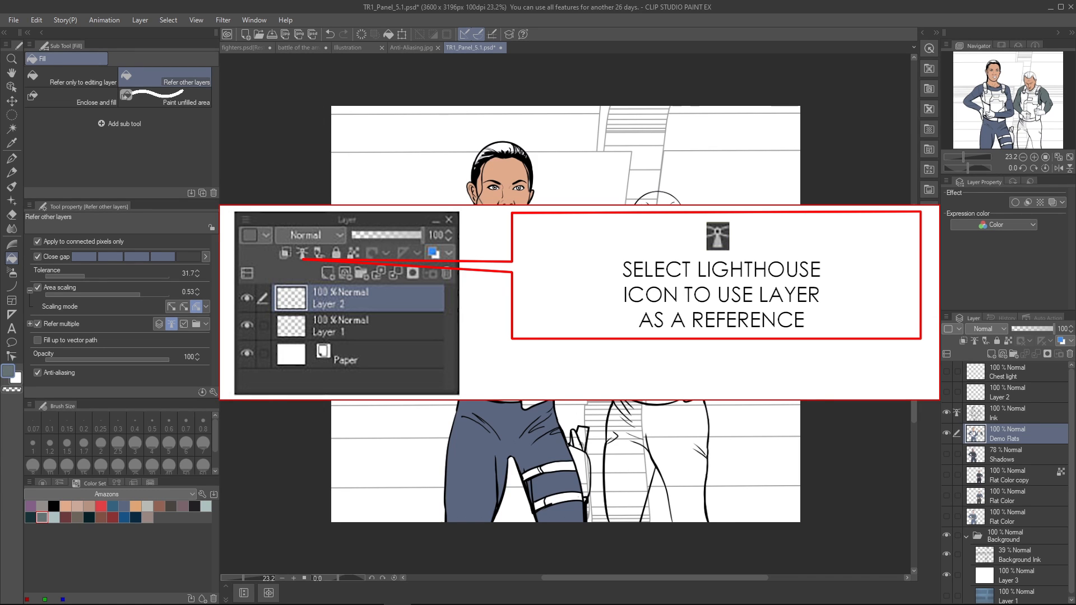
Step: Zoom out over the fully flatted amazons drawing on its blue gradient background
left_click(177, 47)
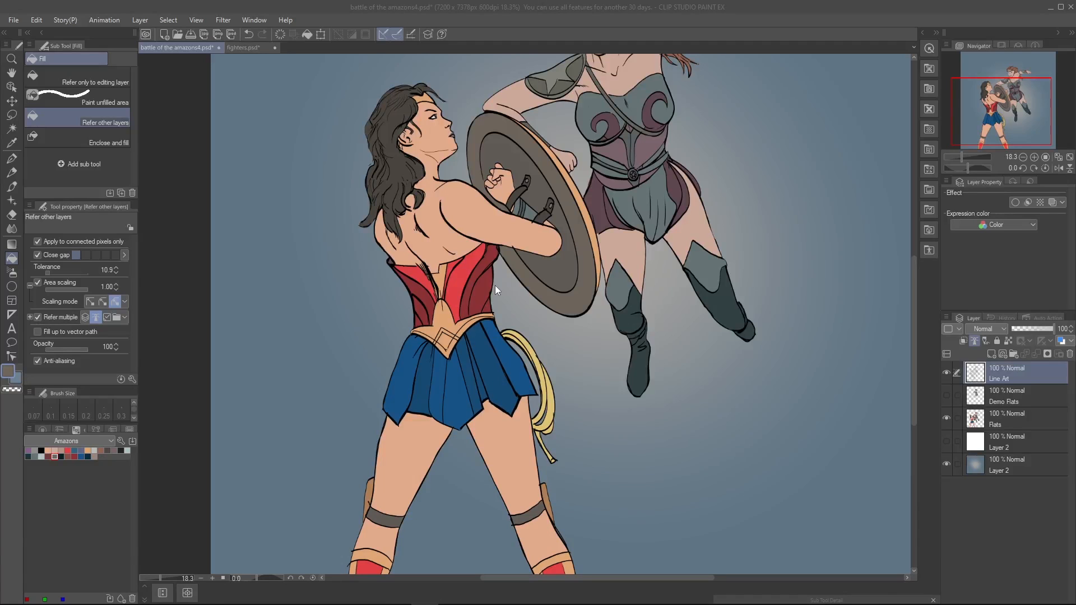
scroll("down", 3)
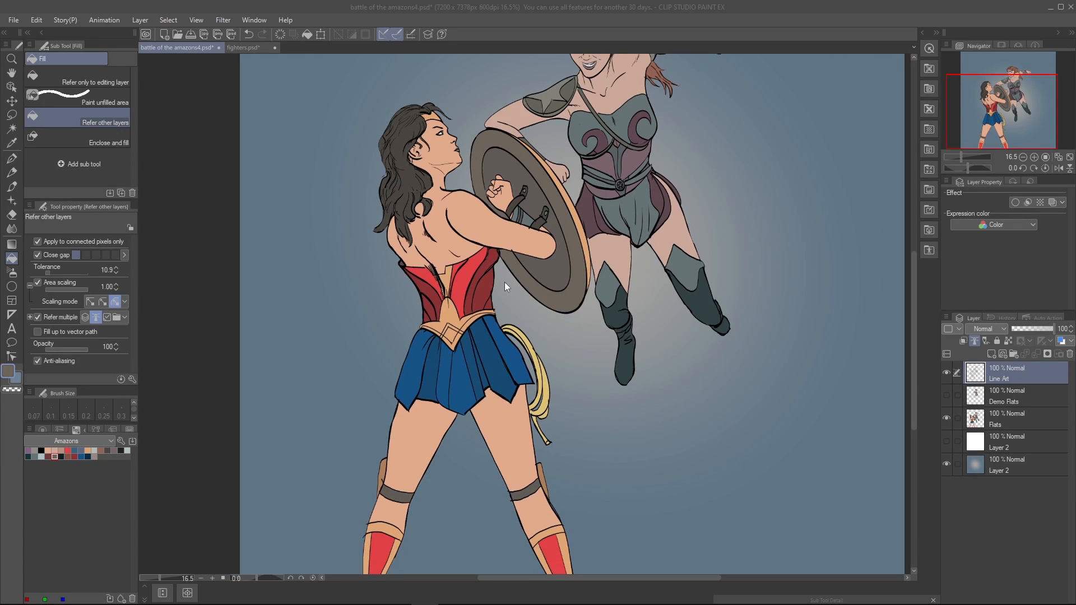
scroll("down", 3)
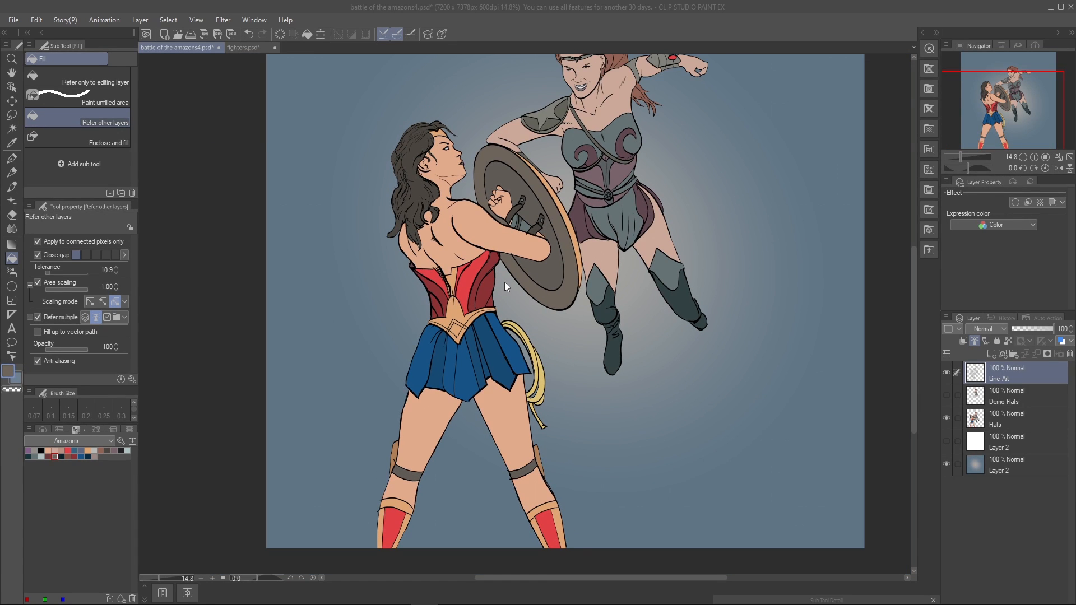